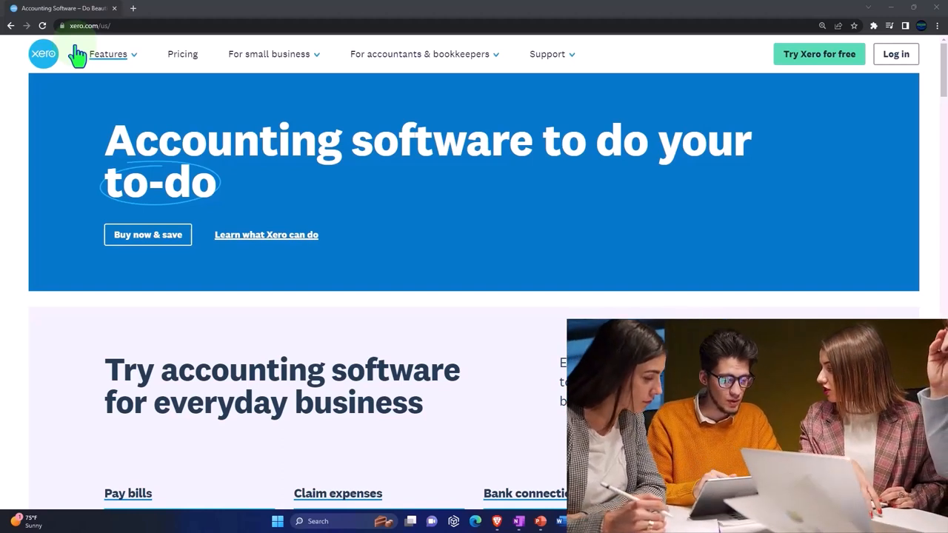
mouse_move(789, 97)
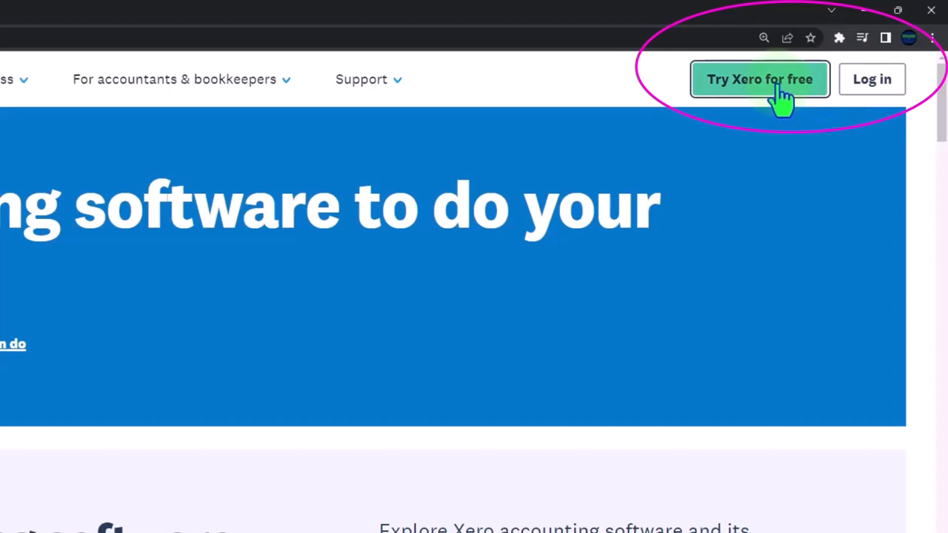
Step: Start the Try Xero for free sign-up and review the whole sign-up form
click(759, 79)
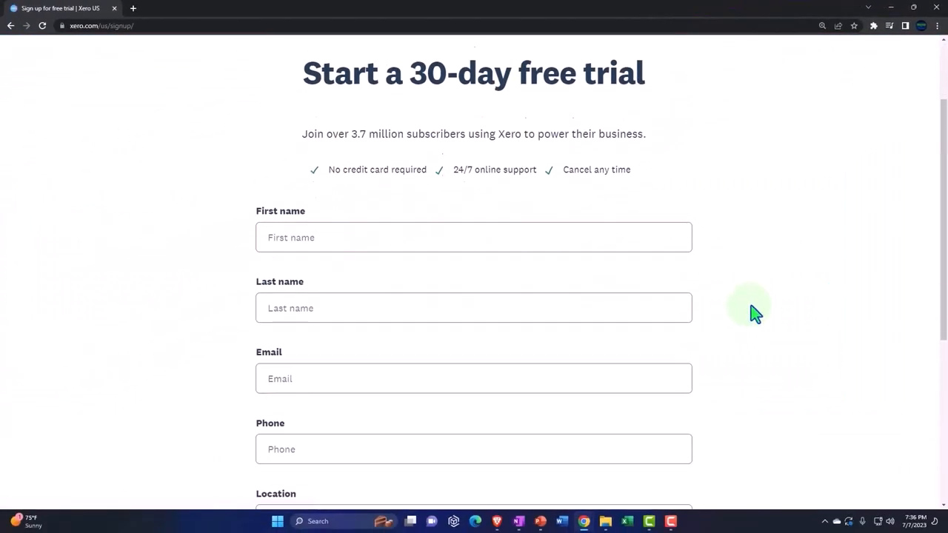
scroll(down, 3)
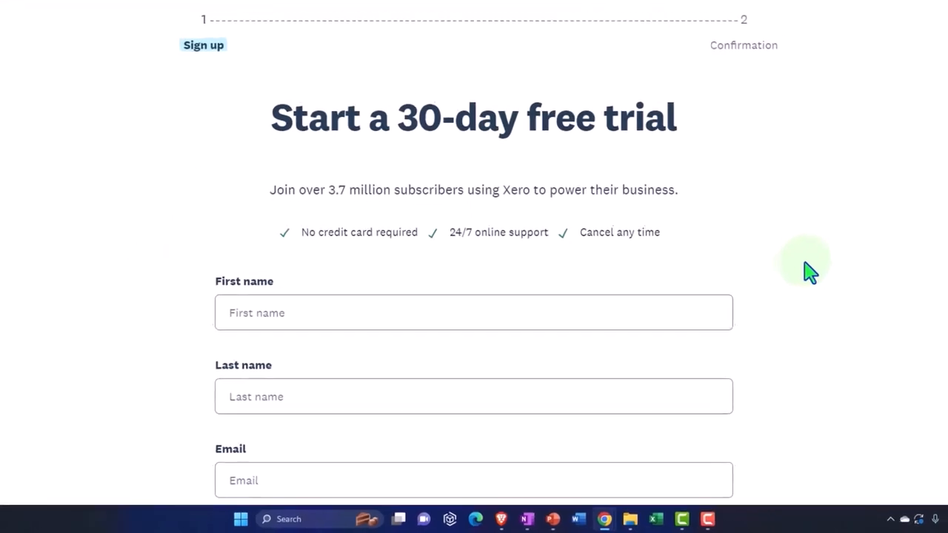
scroll(down, 3)
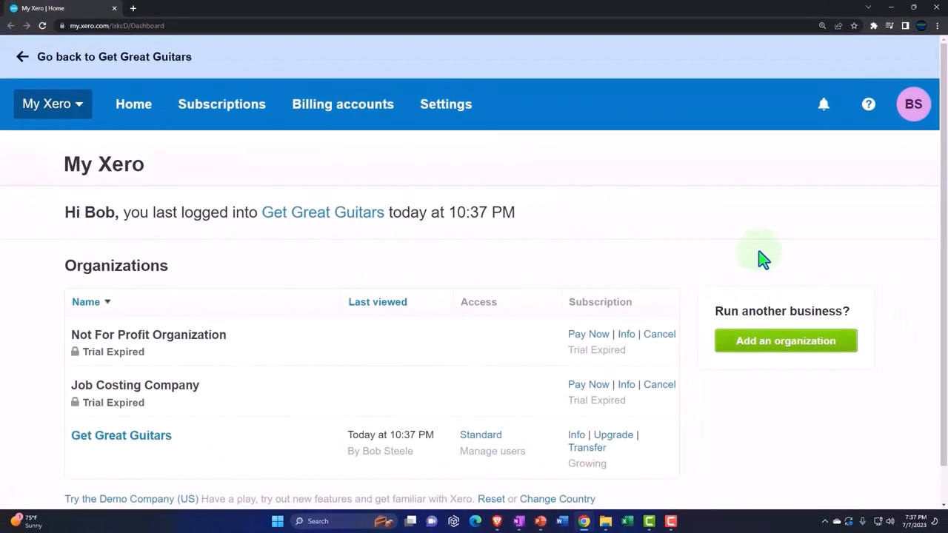
mouse_move(146, 204)
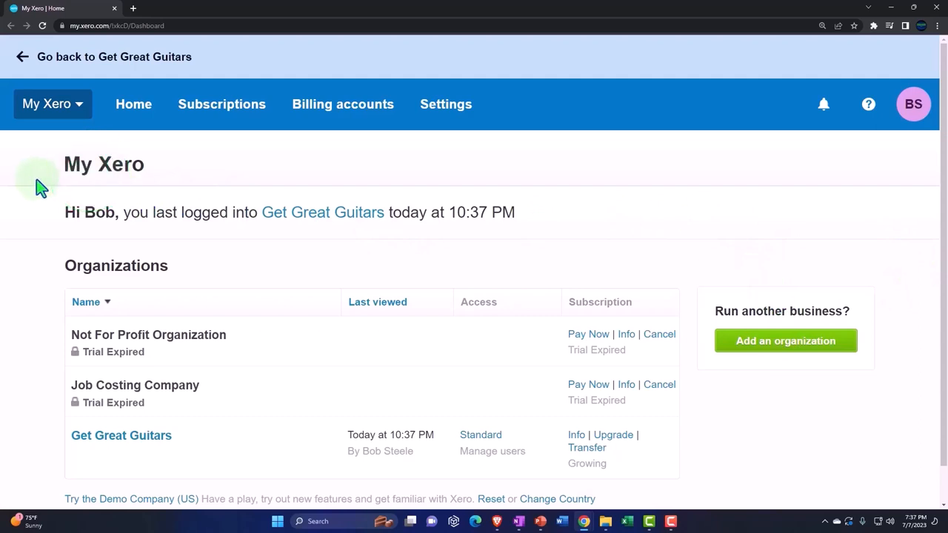
mouse_move(40, 248)
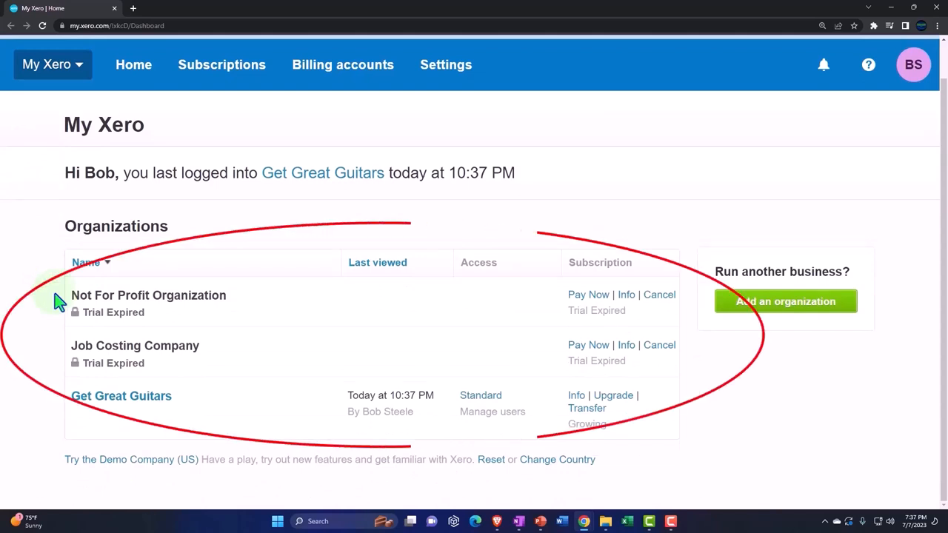
mouse_move(225, 348)
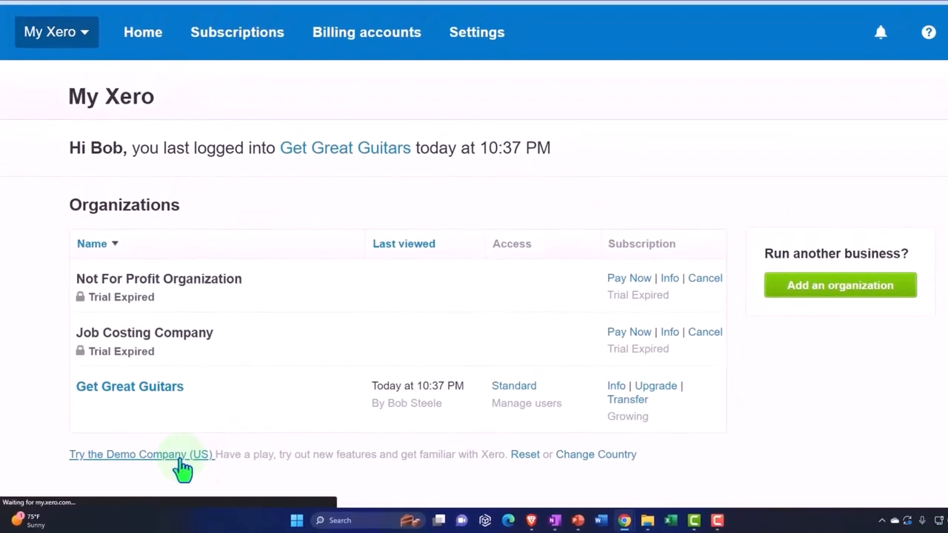
Step: Launch the Demo Company (US) and show its Accounting menu with report options
click(142, 455)
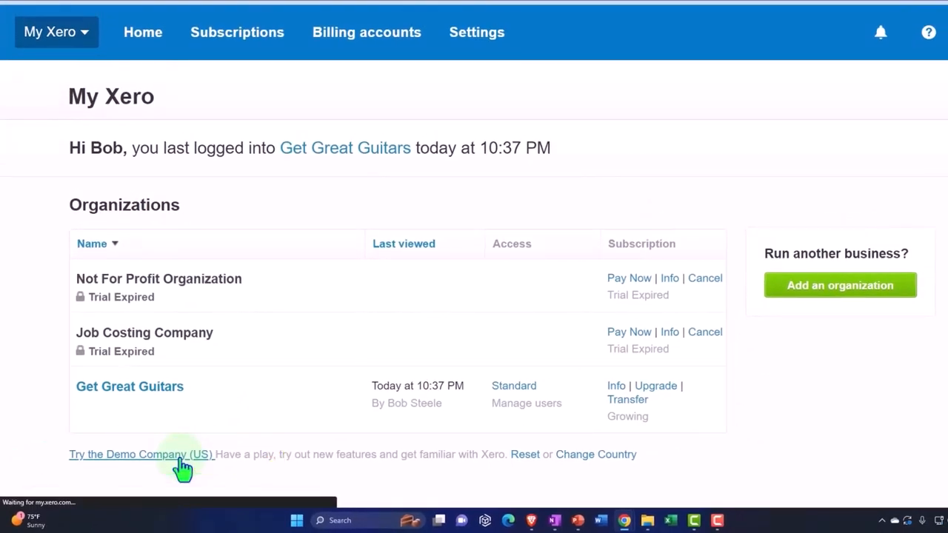
click(141, 454)
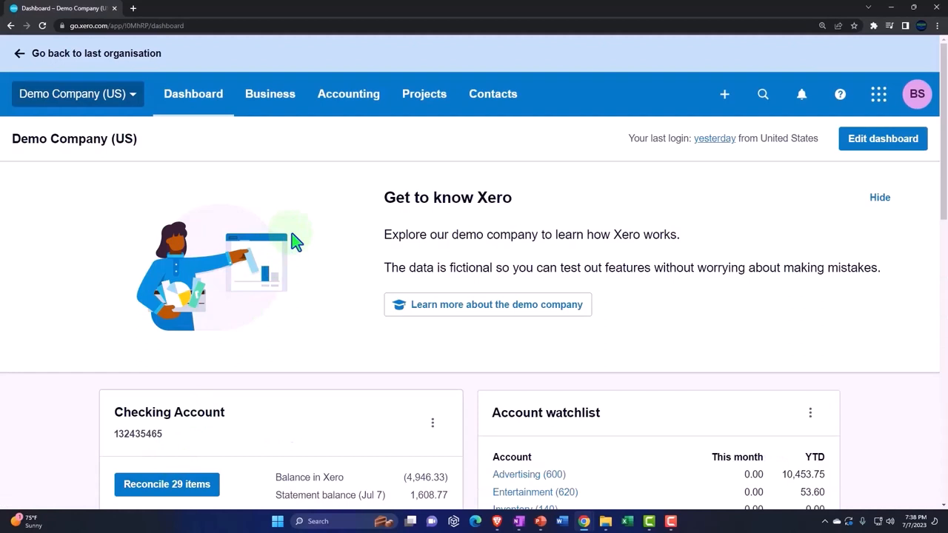
click(348, 93)
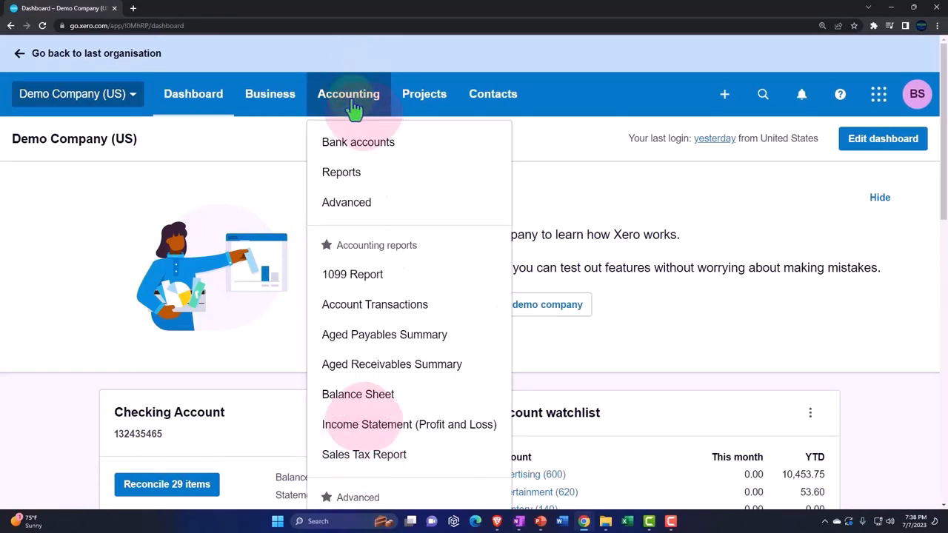